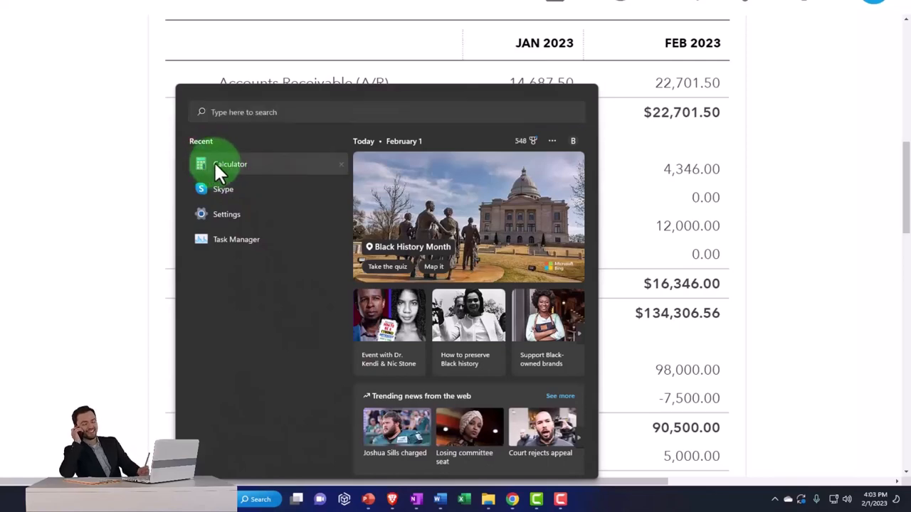
- Open the calculator and work in it
click(230, 164)
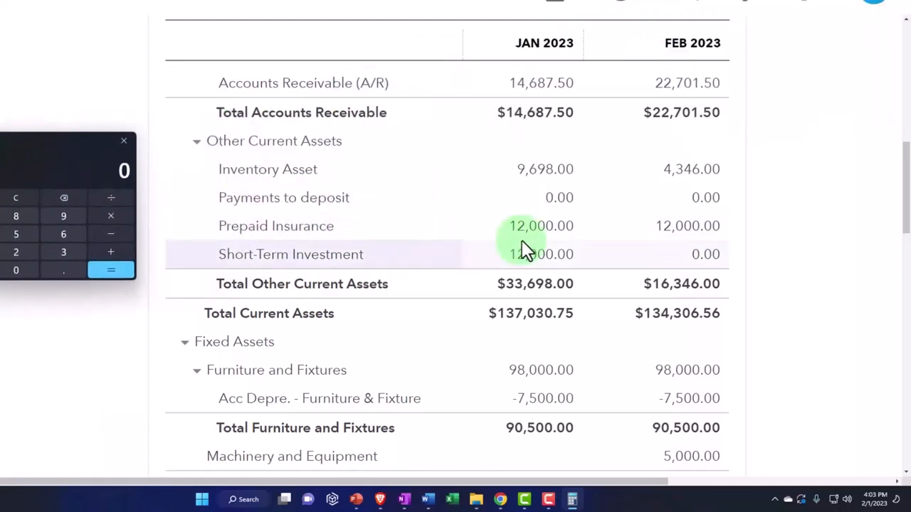
click(540, 254)
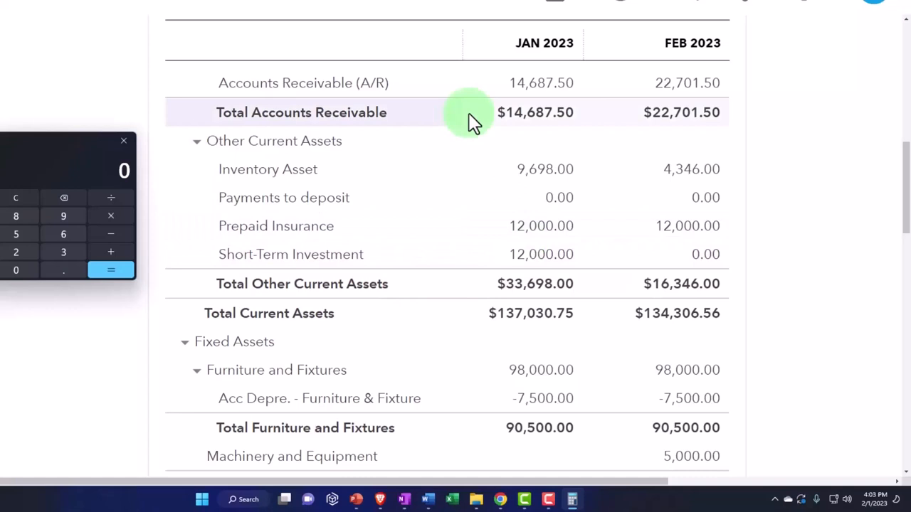
click(467, 113)
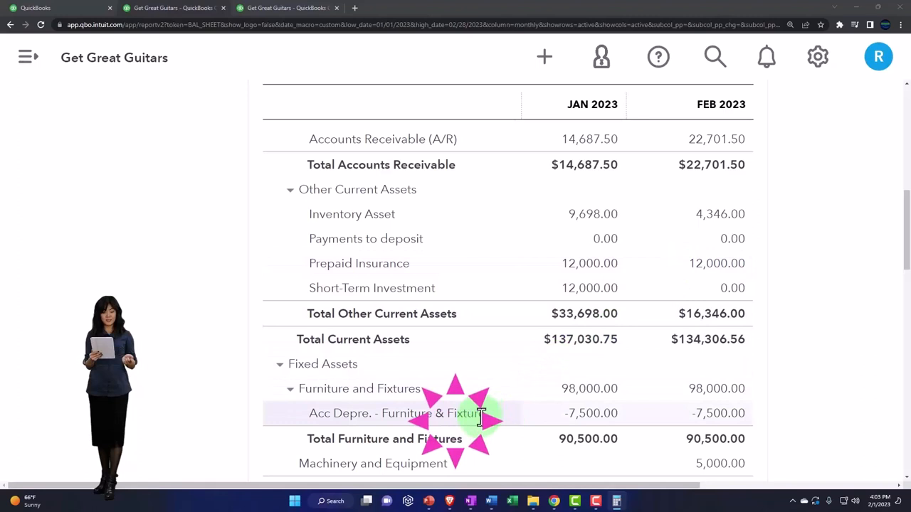
click(480, 412)
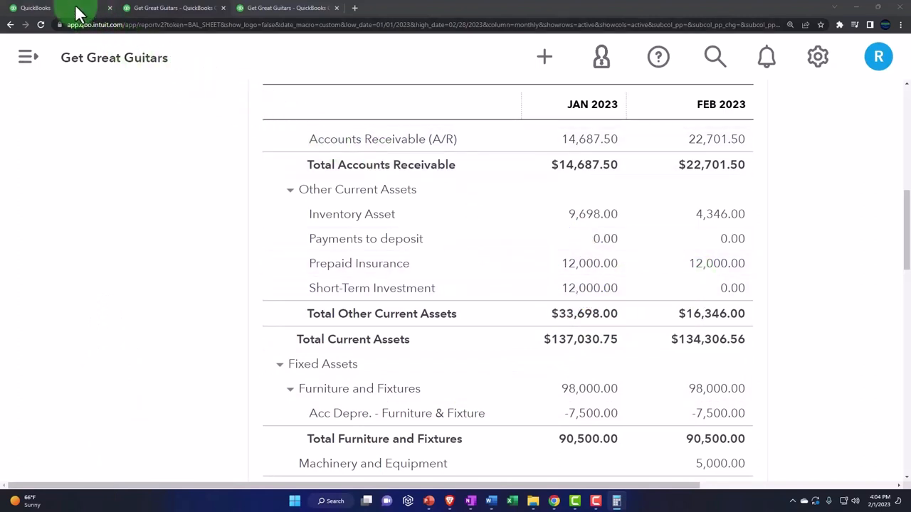
- Switch to the QuickBooks dashboard and go to Bookkeeping > Chart of accounts
click(53, 8)
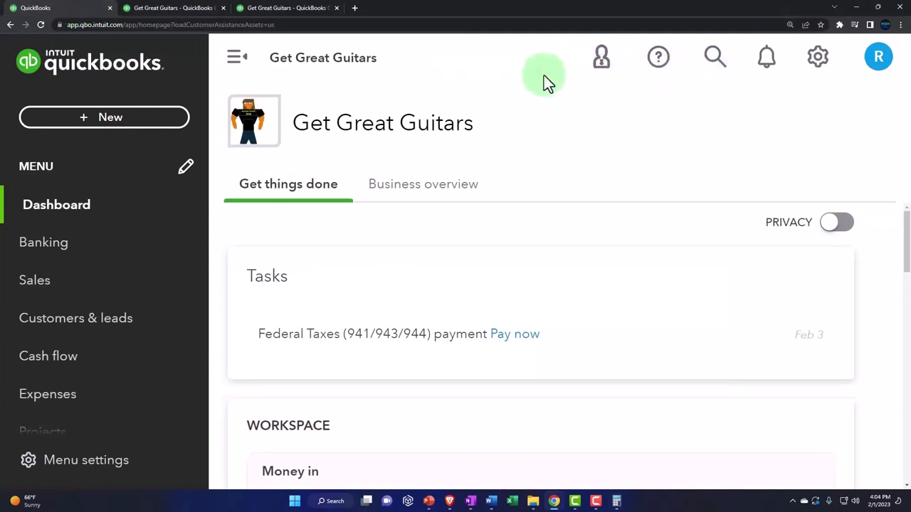
click(104, 118)
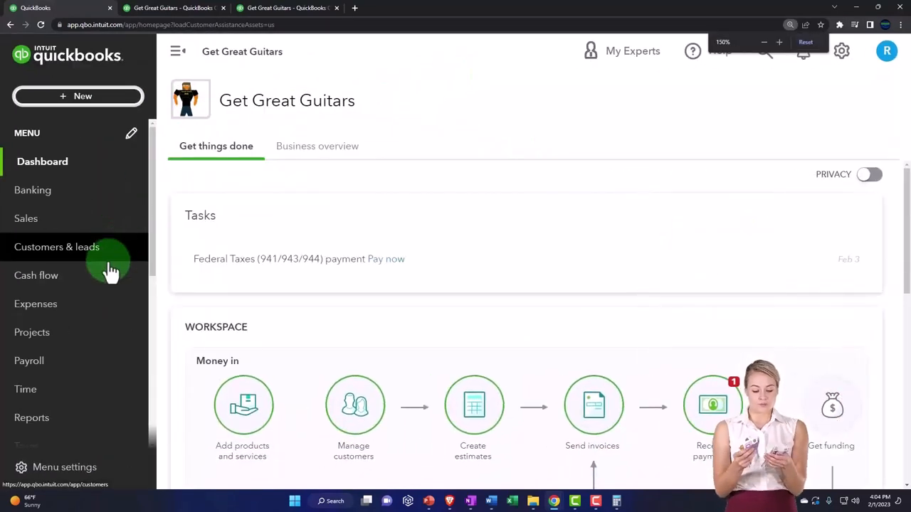
scroll(down, 3)
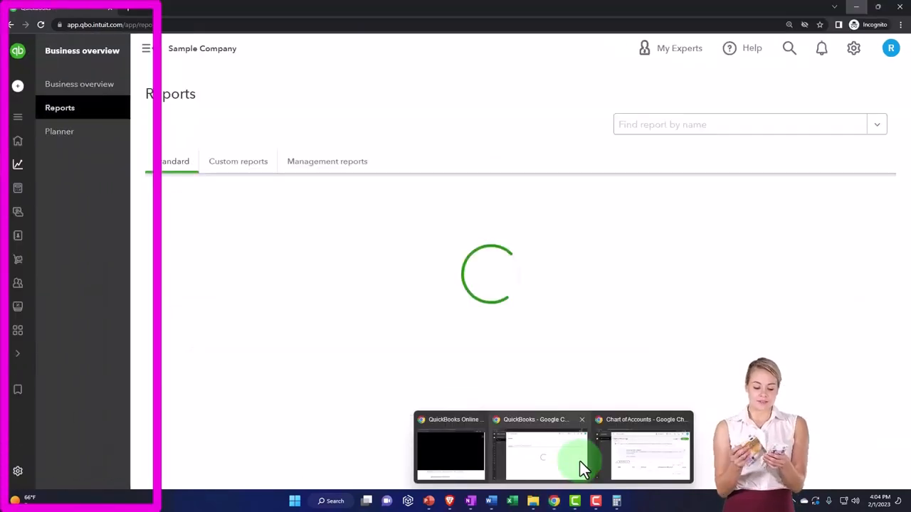
mouse_move(544, 462)
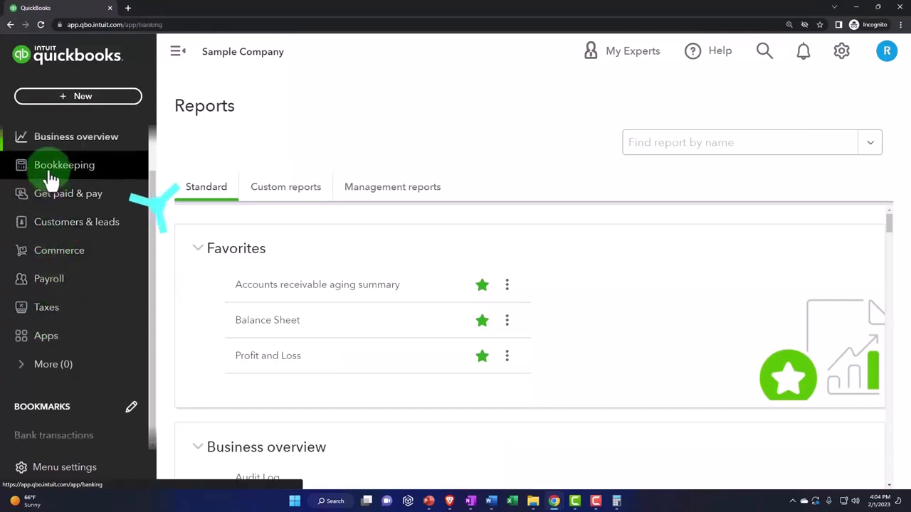
click(64, 165)
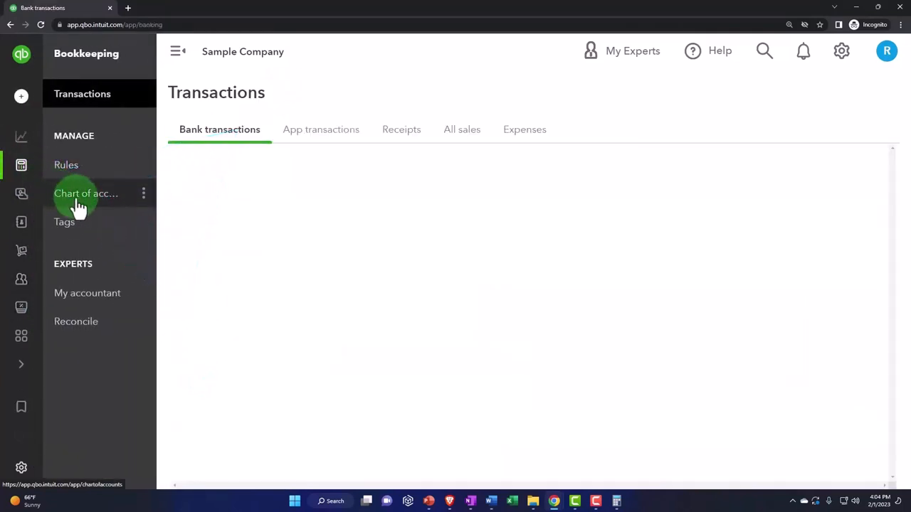
click(87, 193)
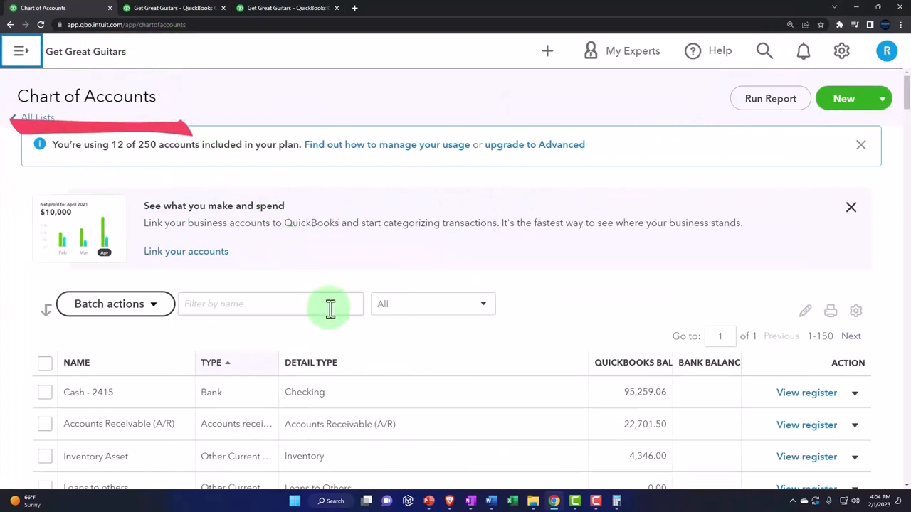
- Scroll the Chart of Accounts down to reveal Prepaid Insurance at 12,000.00
scroll(down, 3)
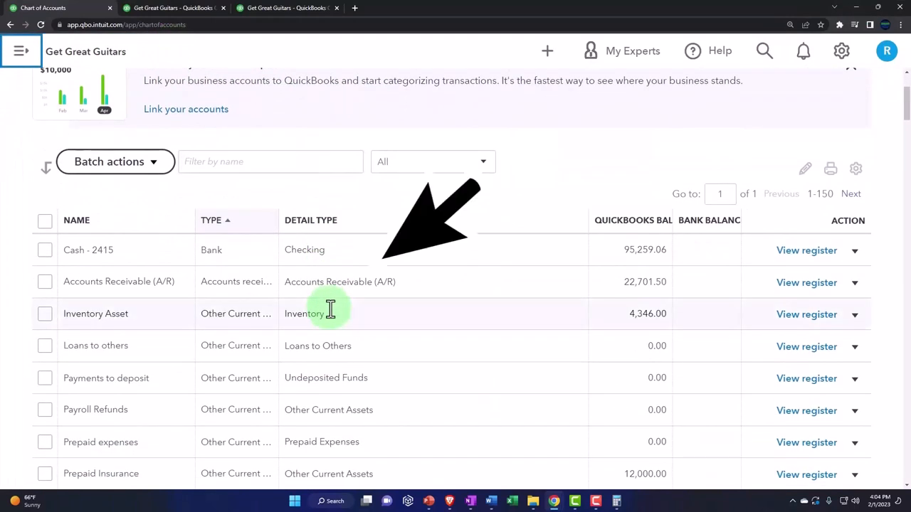
mouse_move(437, 320)
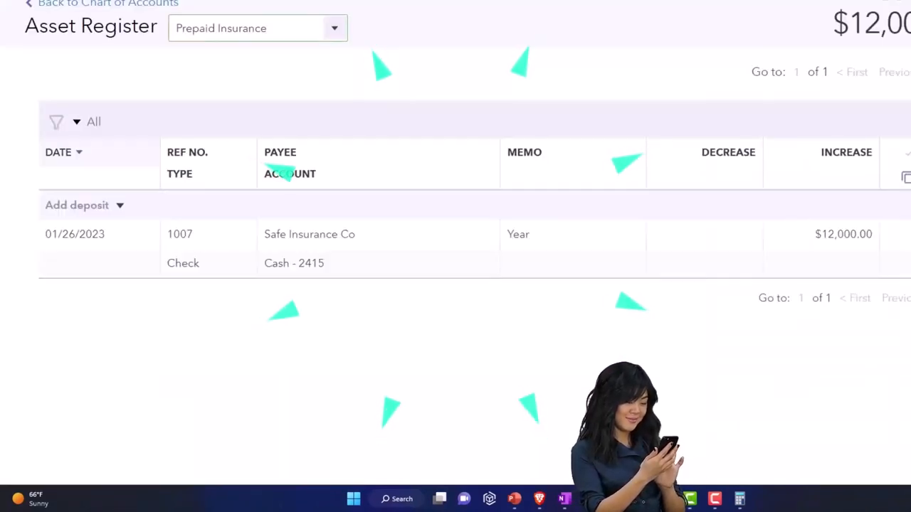
- Add a Prepaid Insurance journal entry dated 02/28/2023, memo 'ADJ Entry', amount 1000
click(120, 205)
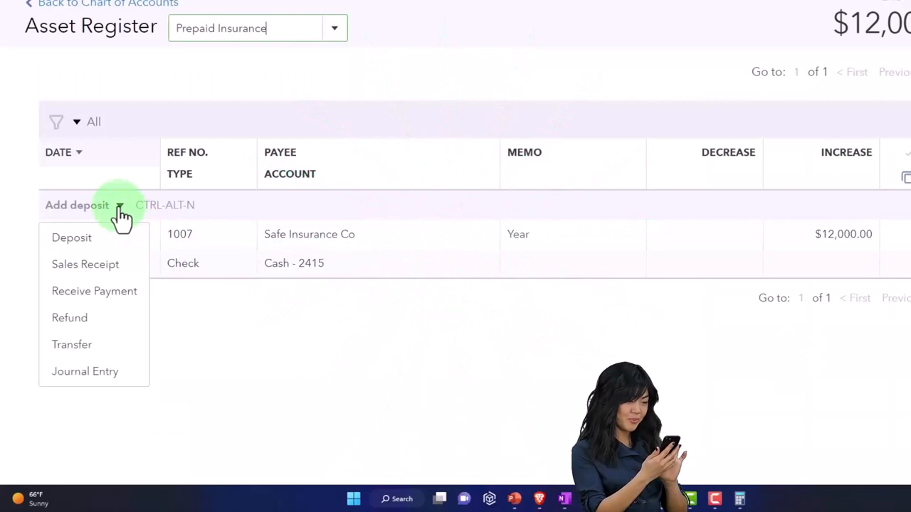
mouse_move(85, 371)
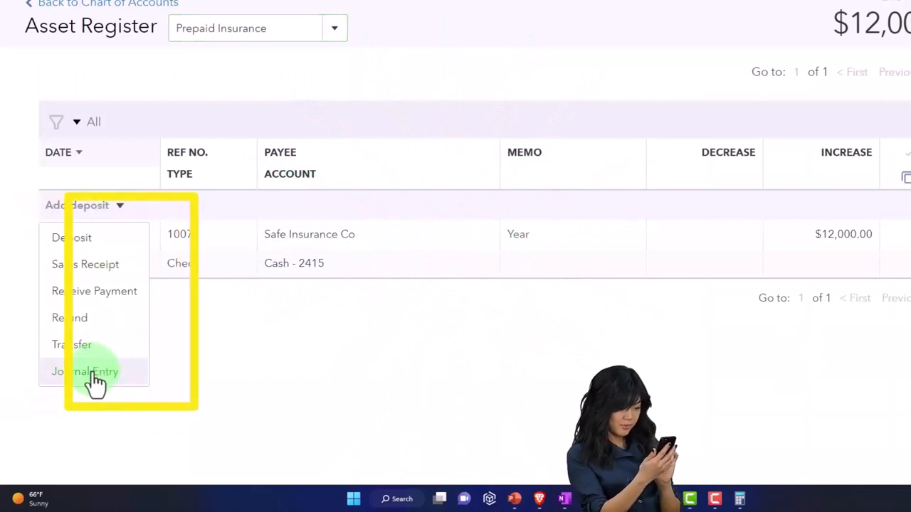
click(85, 371)
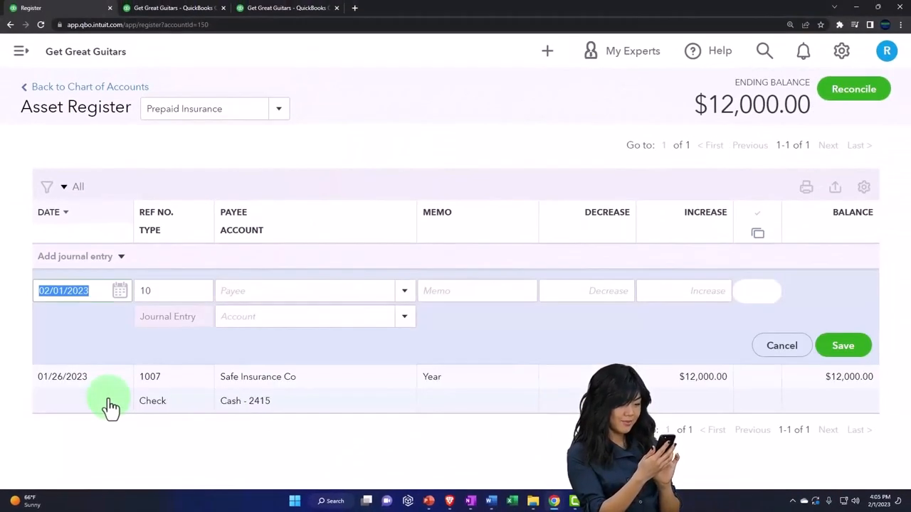
text(0228)
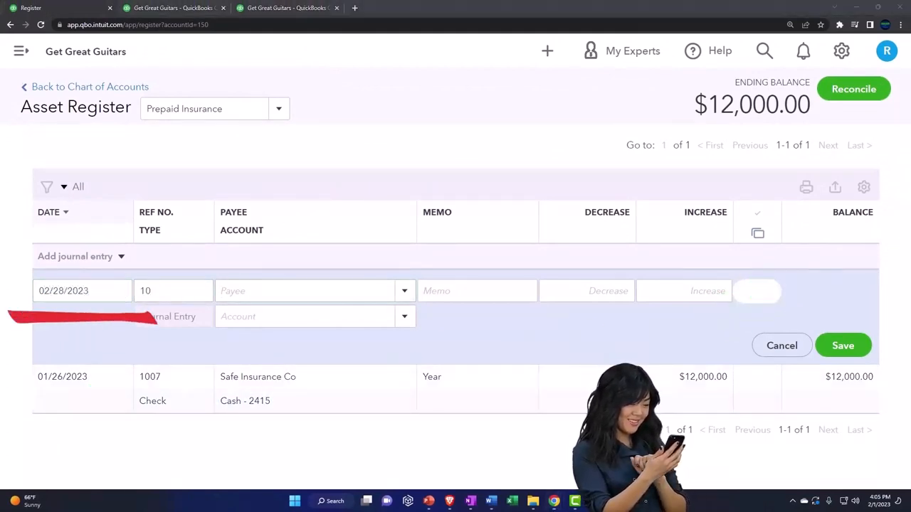
click(477, 291)
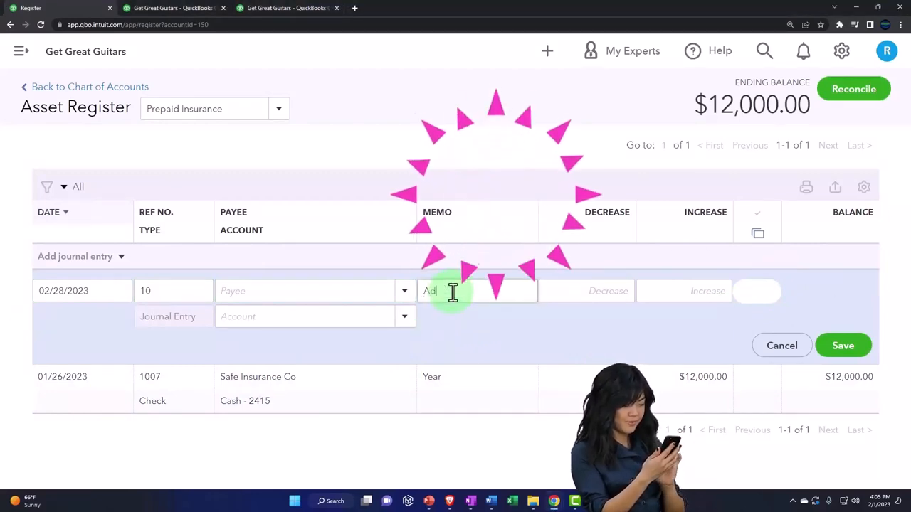
text(ADJ Entry)
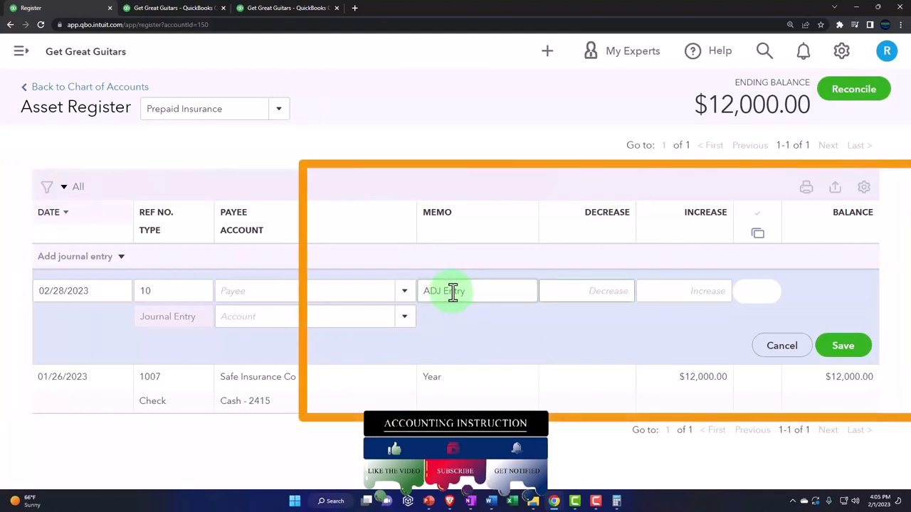
text(1000)
text(In)
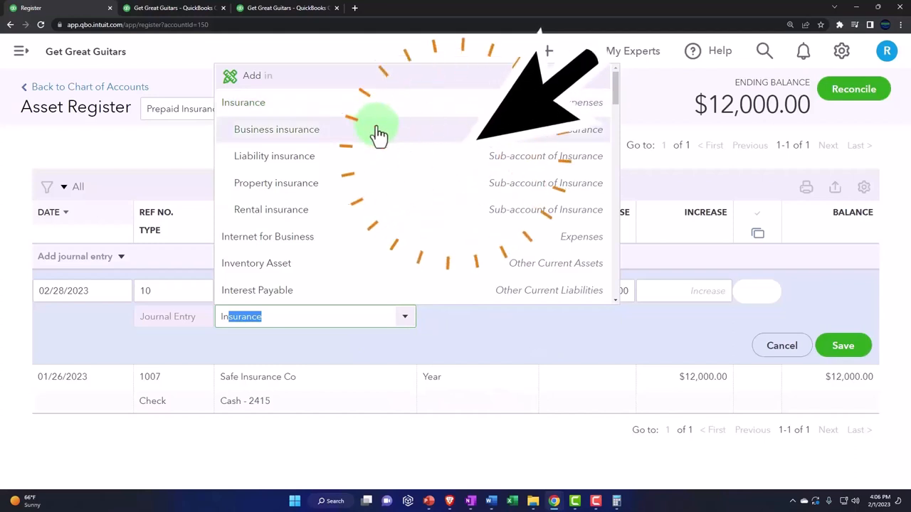
mouse_move(379, 187)
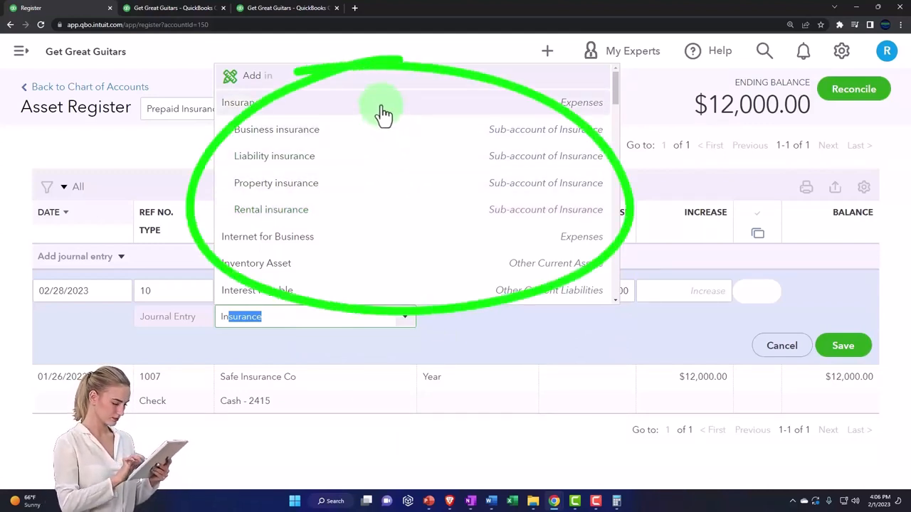
mouse_move(388, 156)
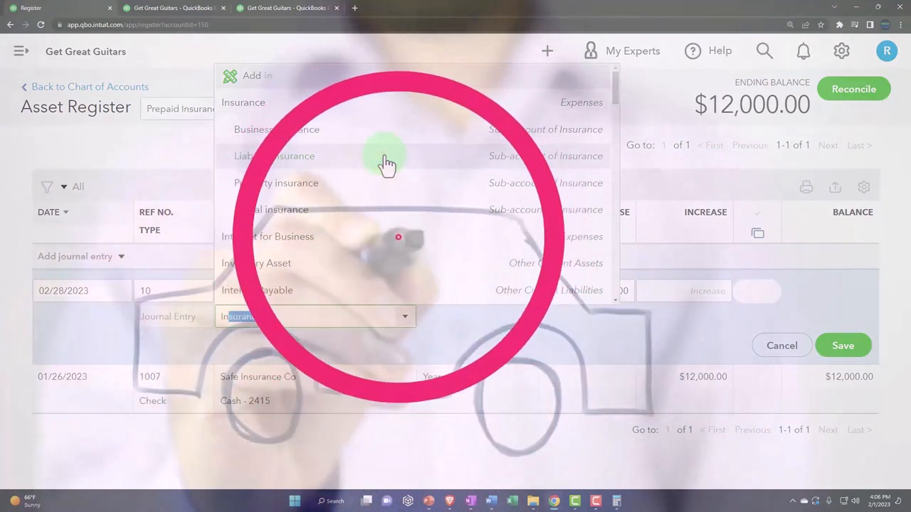
- Assign the entry to Insurance:Liability insurance and select its 10,000.00 amount to correct
click(274, 156)
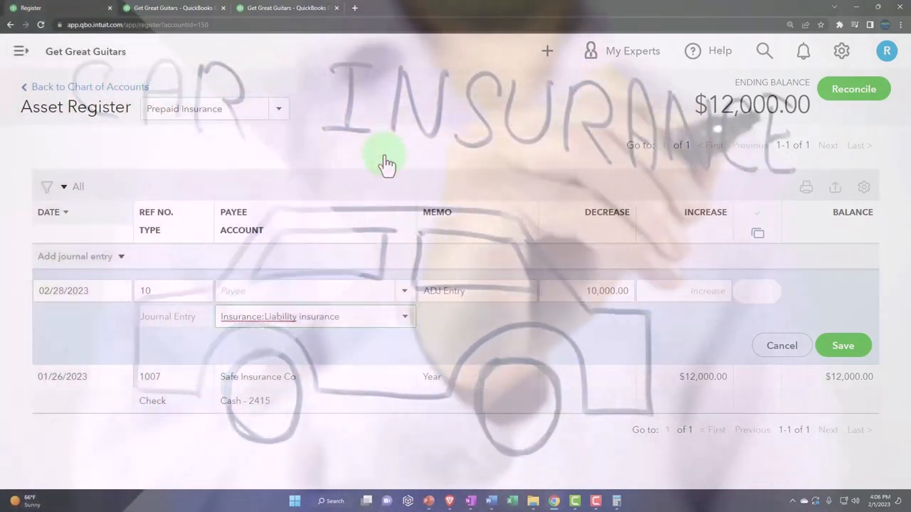
click(705, 290)
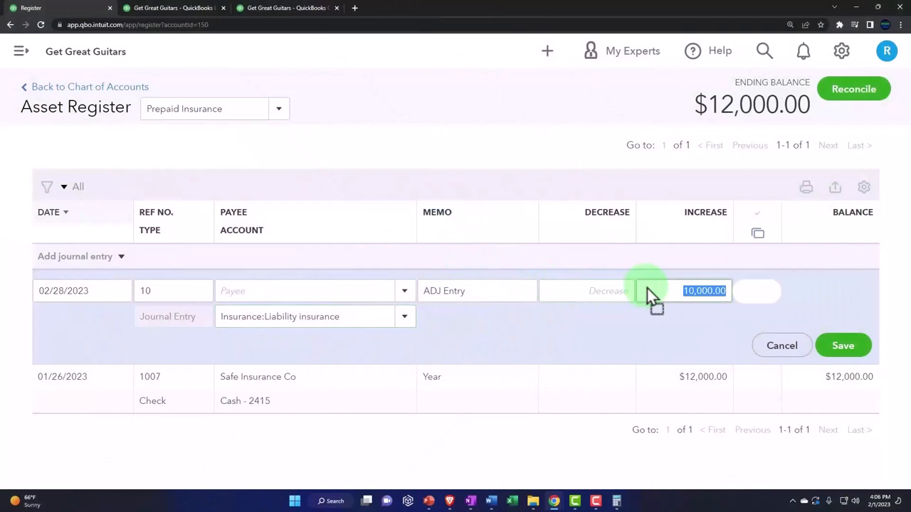
- Record the amount as a $1,000 decrease and save the journal entry
text(1000)
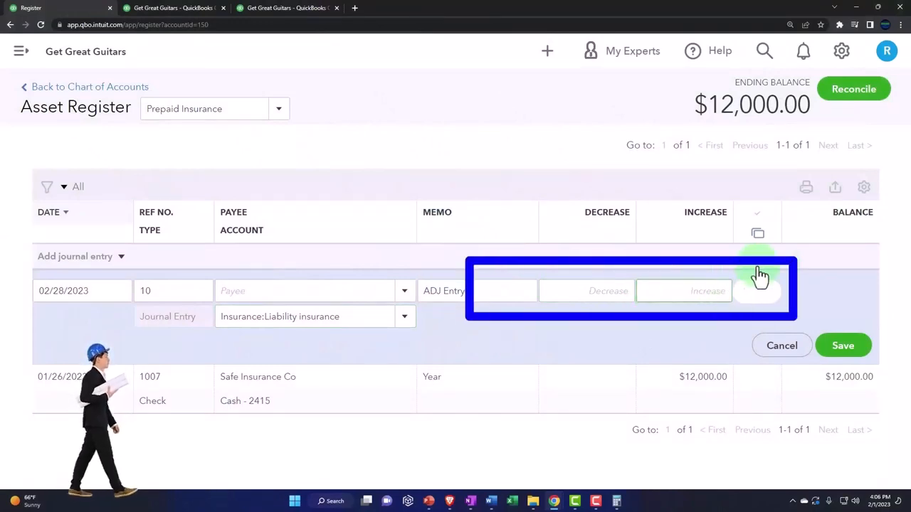
text(100)
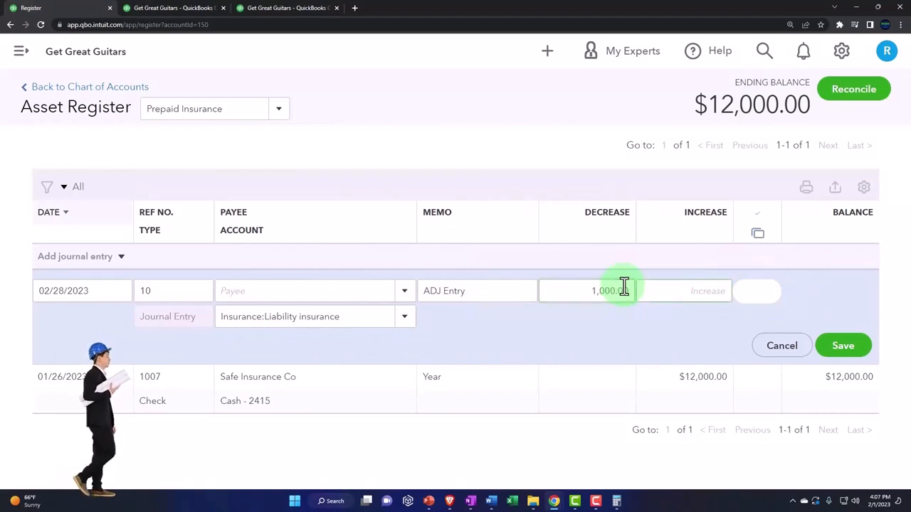
click(842, 345)
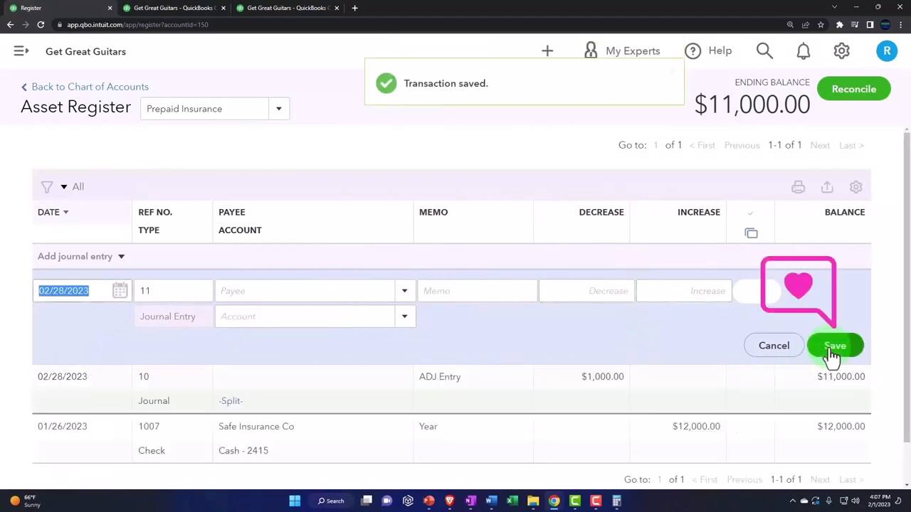